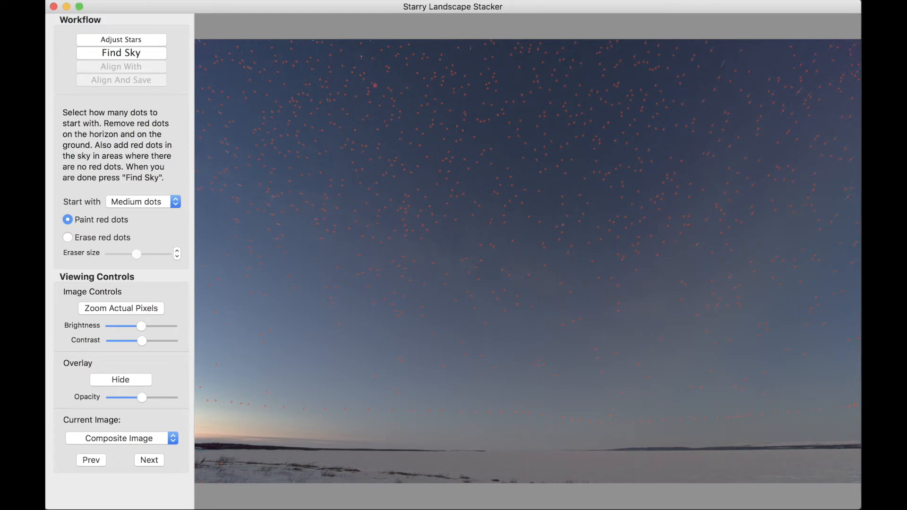
# Run Find Sky to build the sky mask from the marked star dots
pyautogui.click(121, 52)
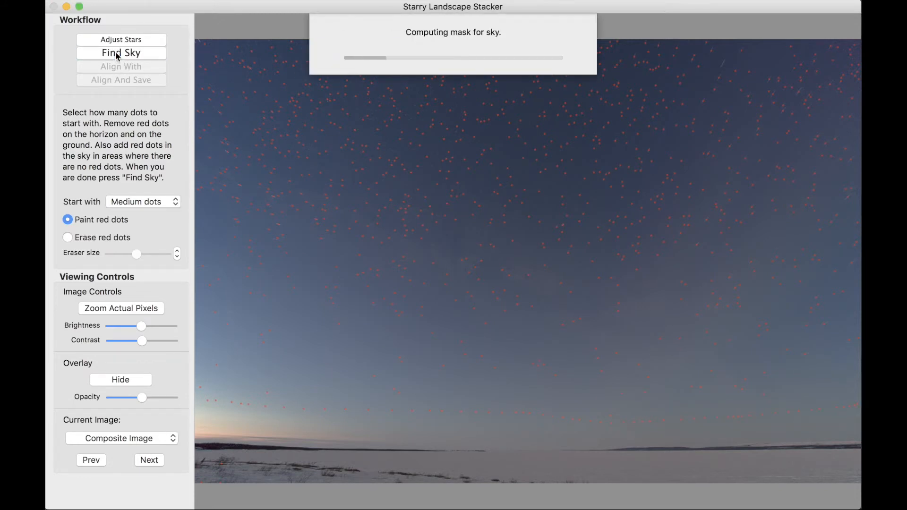
pyautogui.click(121, 53)
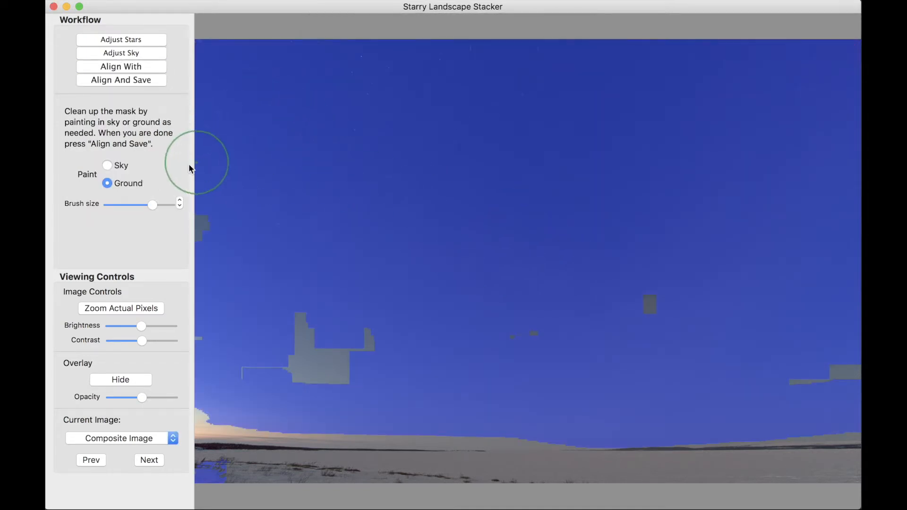
pyautogui.moveTo(569, 234)
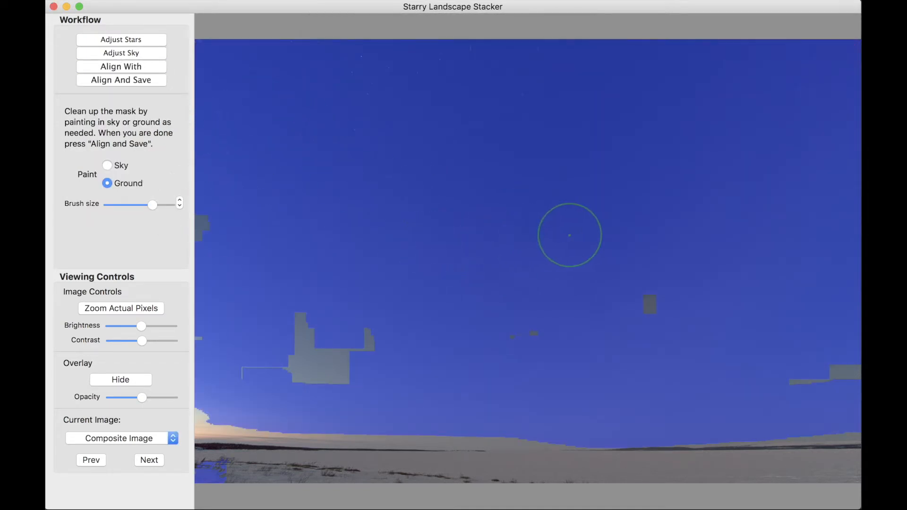
# Paint the stray grey ground patches back into the sky mask, then return to ground painting
pyautogui.click(108, 165)
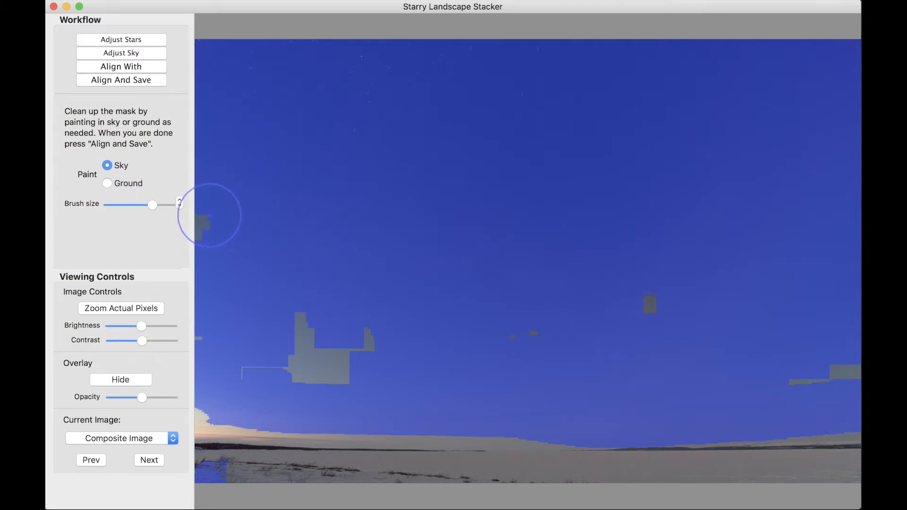
pyautogui.moveTo(208, 218); pyautogui.dragTo(228, 278)
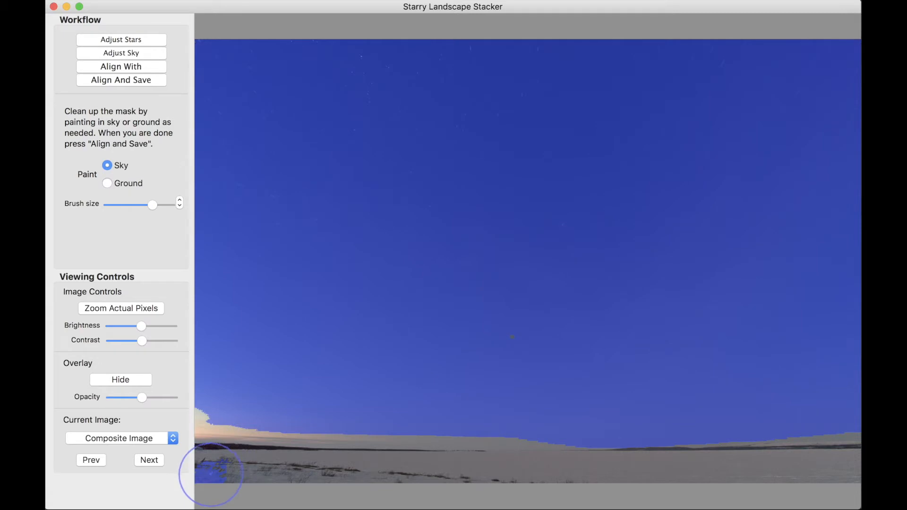
pyautogui.click(108, 183)
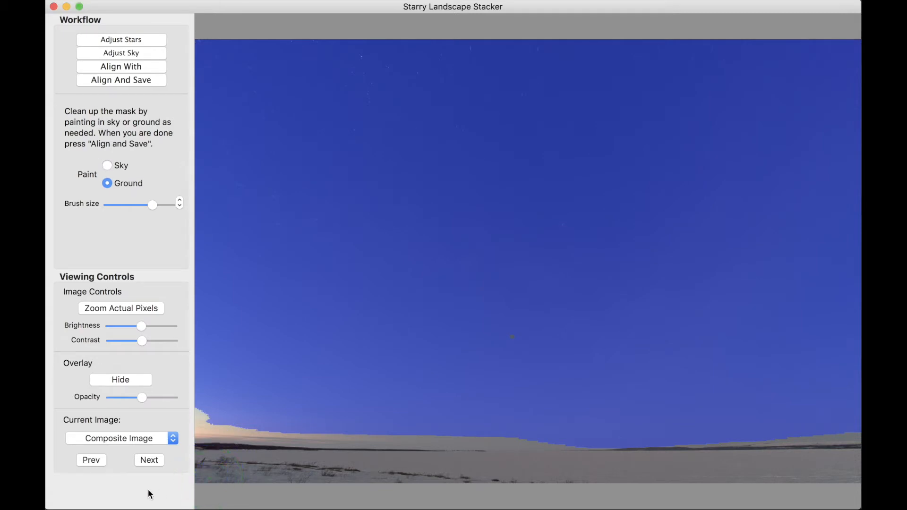
pyautogui.moveTo(192, 60)
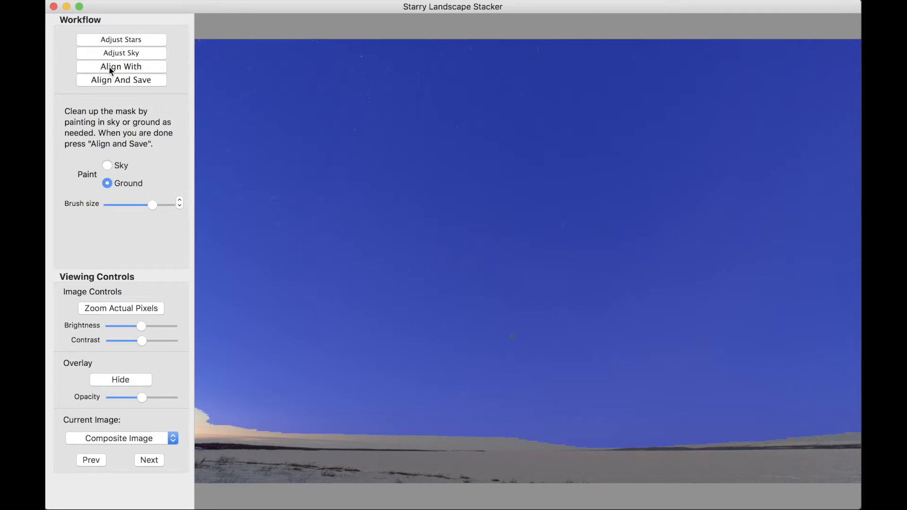
# Run Align And Save to align the frames and build the stacked composite
pyautogui.click(120, 79)
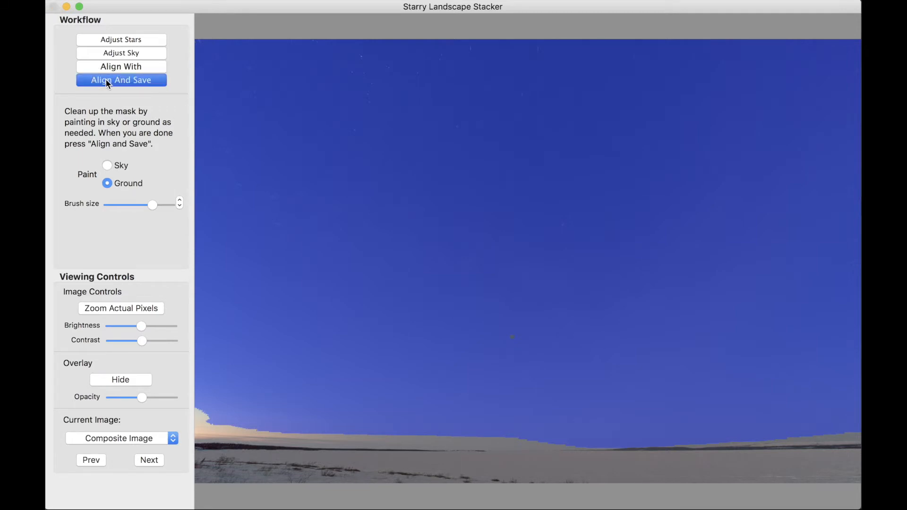
pyautogui.click(121, 79)
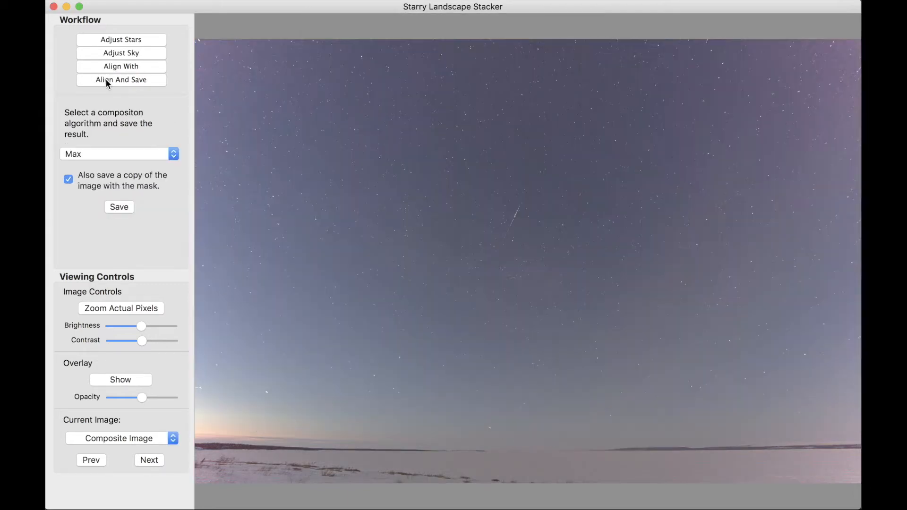
pyautogui.moveTo(119, 160)
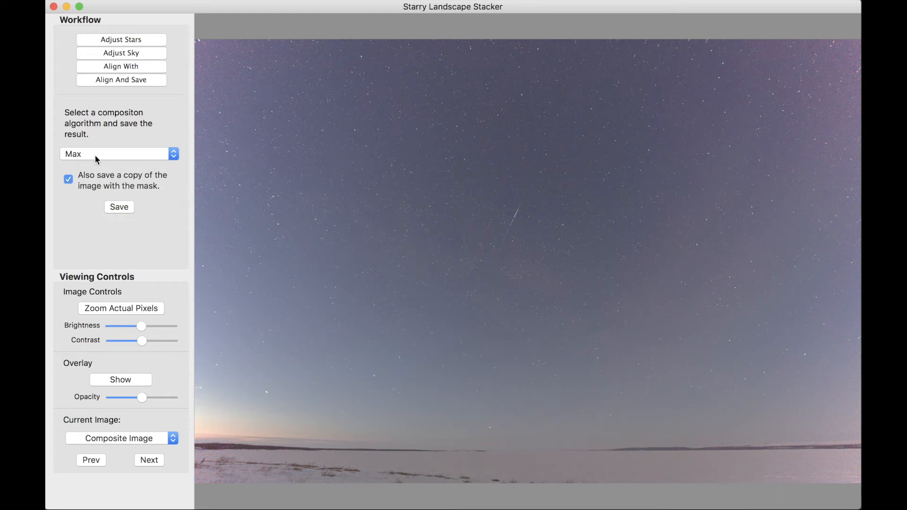
pyautogui.moveTo(512, 232)
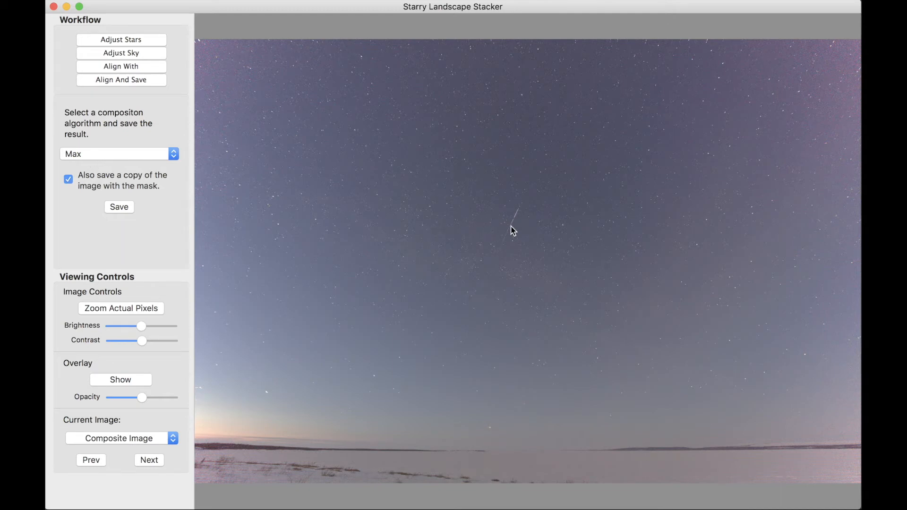
pyautogui.moveTo(514, 229)
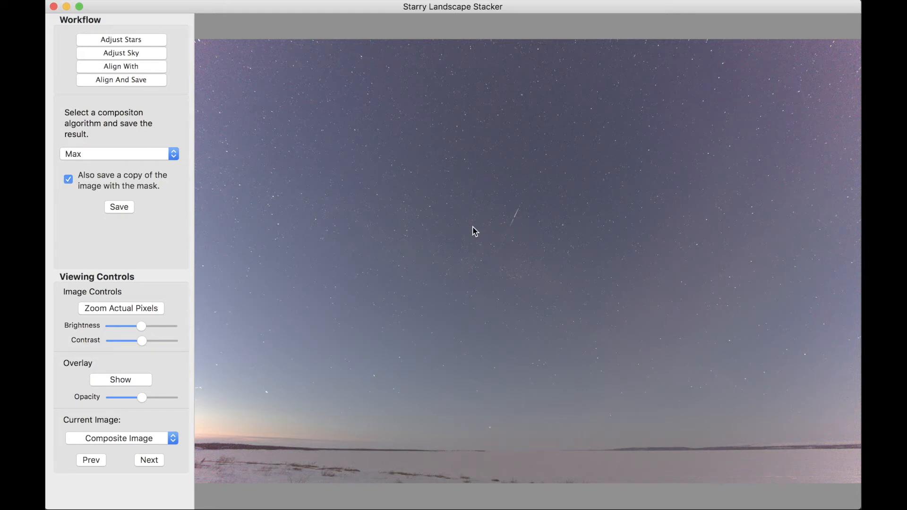
pyautogui.moveTo(517, 233)
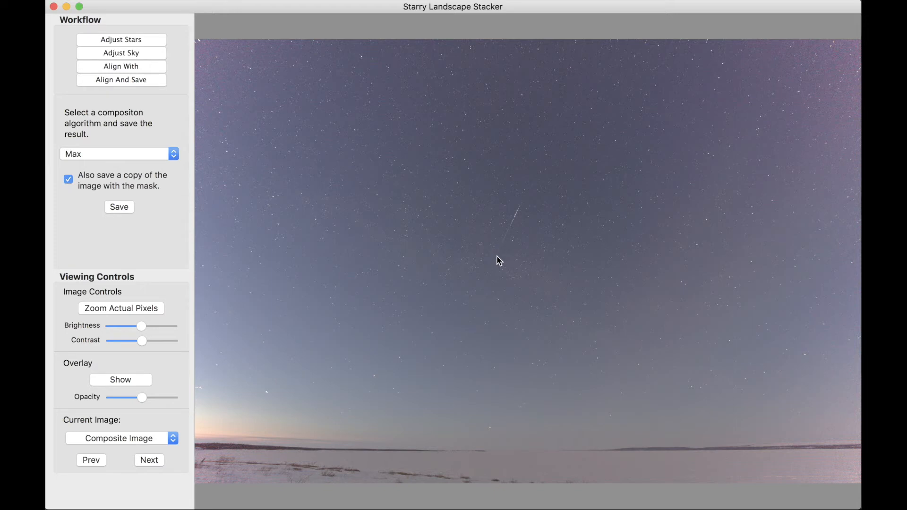
# Set the composition algorithm to Median to remove the satellite streak
pyautogui.click(117, 153)
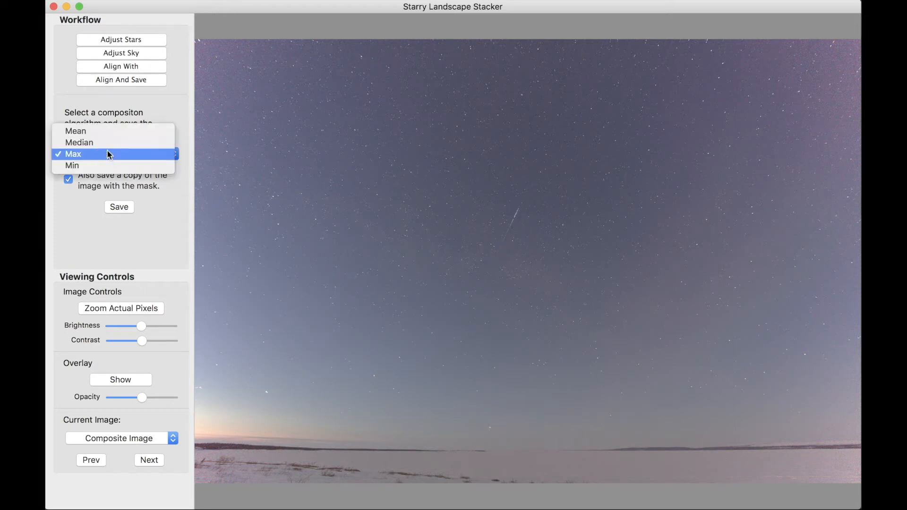
pyautogui.click(79, 141)
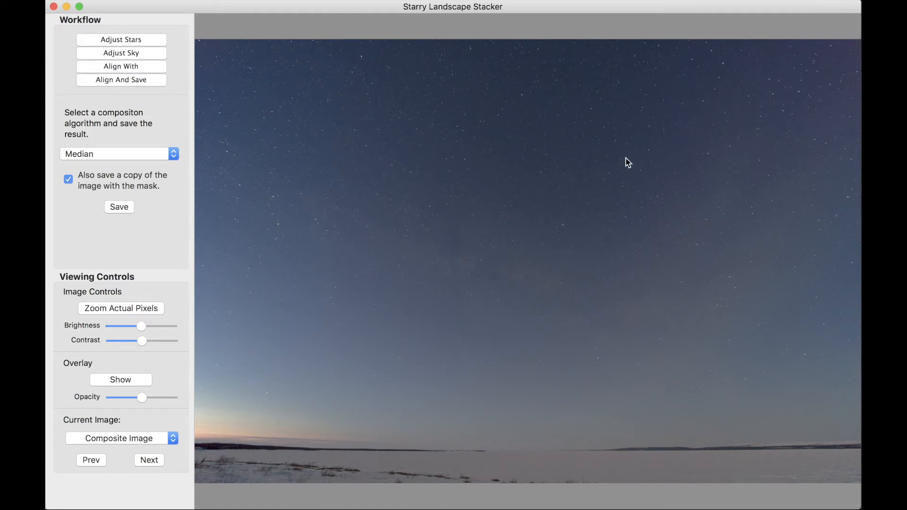
pyautogui.moveTo(550, 282)
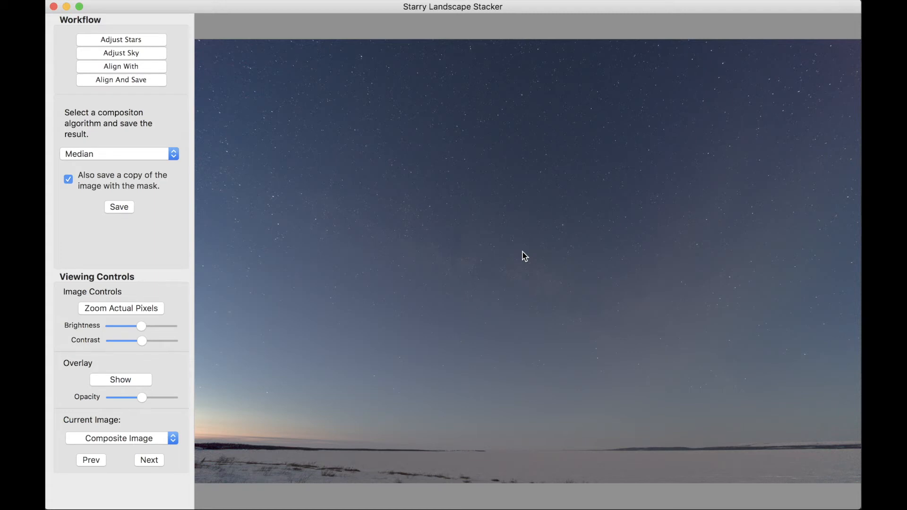
# Turn off 'Also save a copy of the image with the mask' and save the composite
pyautogui.click(69, 179)
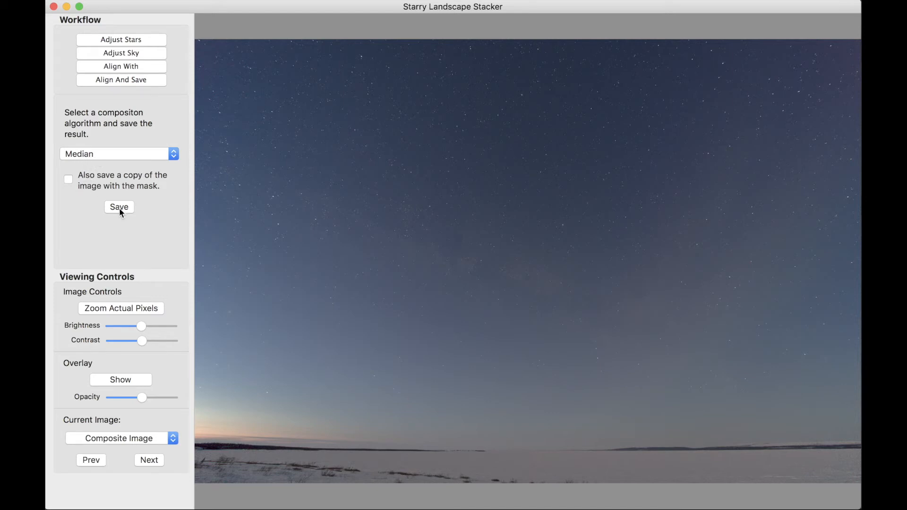
pyautogui.click(118, 153)
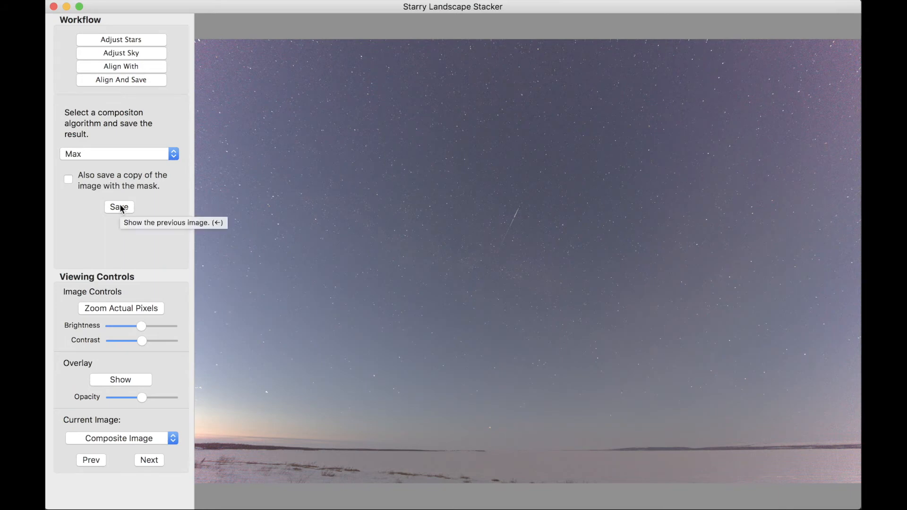
pyautogui.moveTo(394, 231)
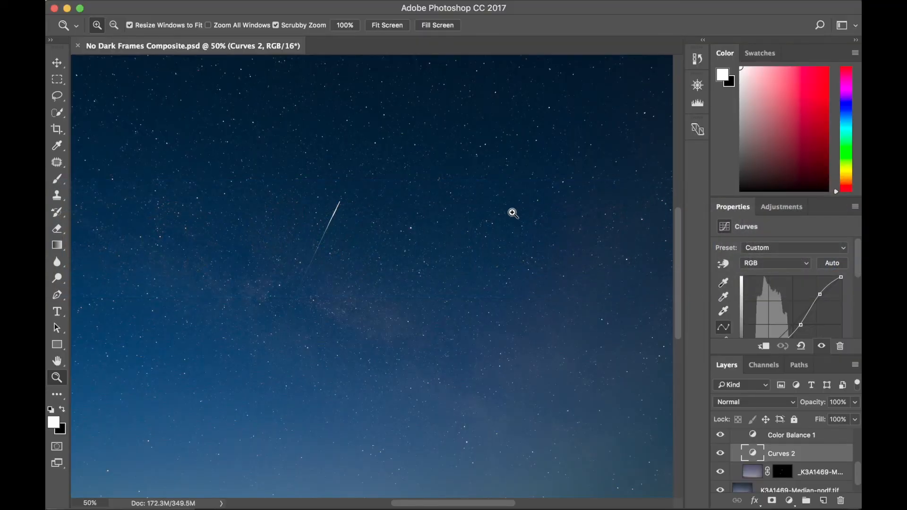
pyautogui.moveTo(860, 475)
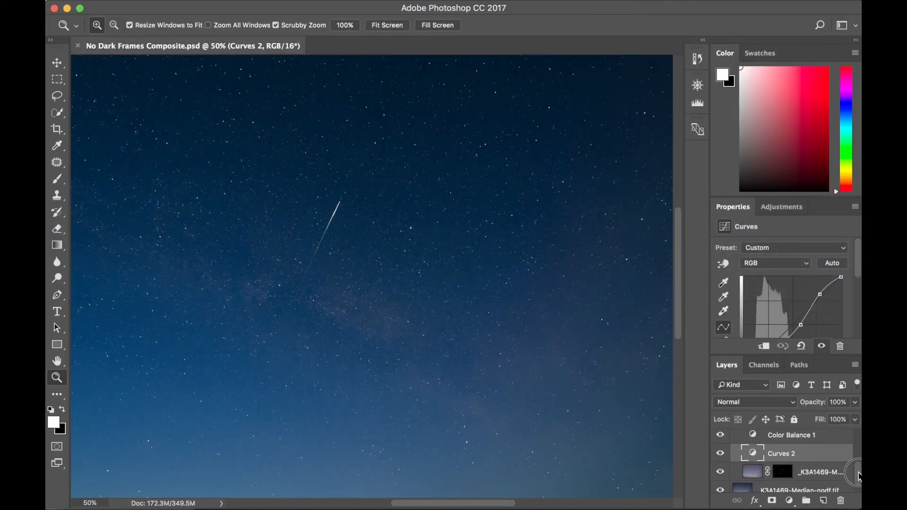
pyautogui.scroll(-3)
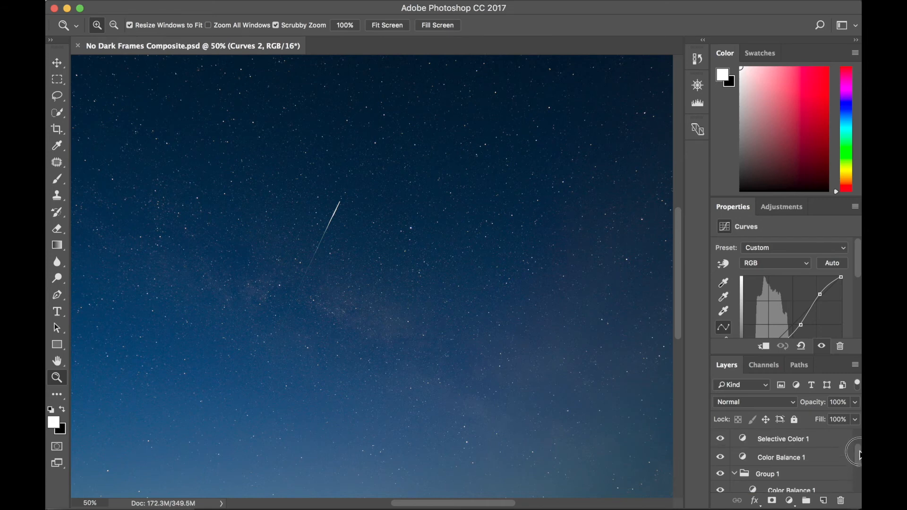
pyautogui.scroll(-3)
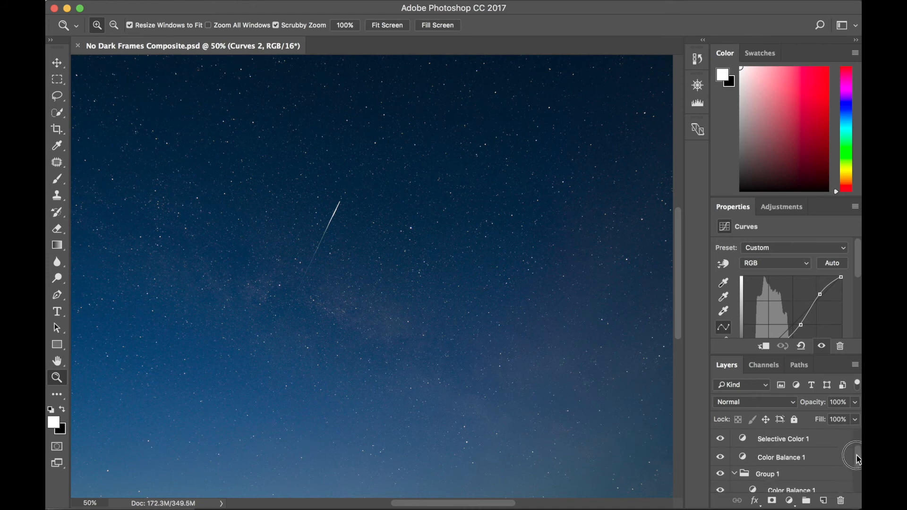
pyautogui.scroll(-3)
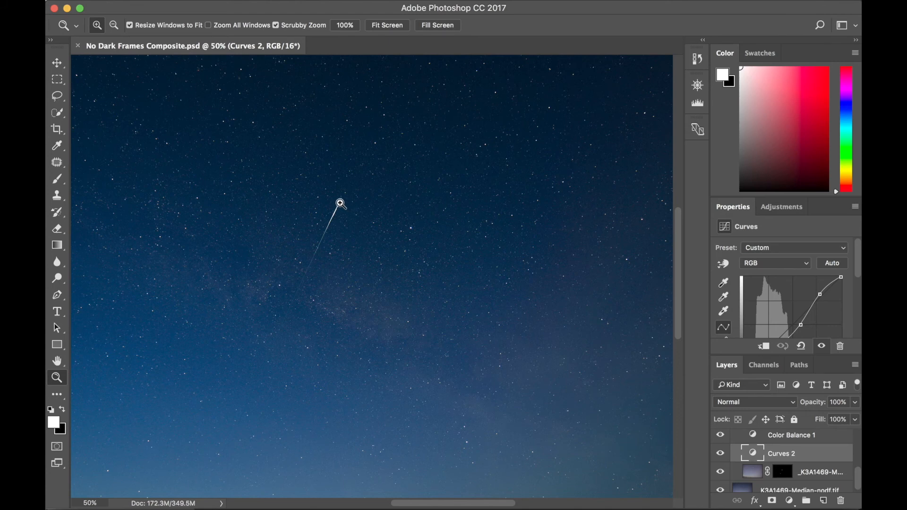
pyautogui.moveTo(308, 277)
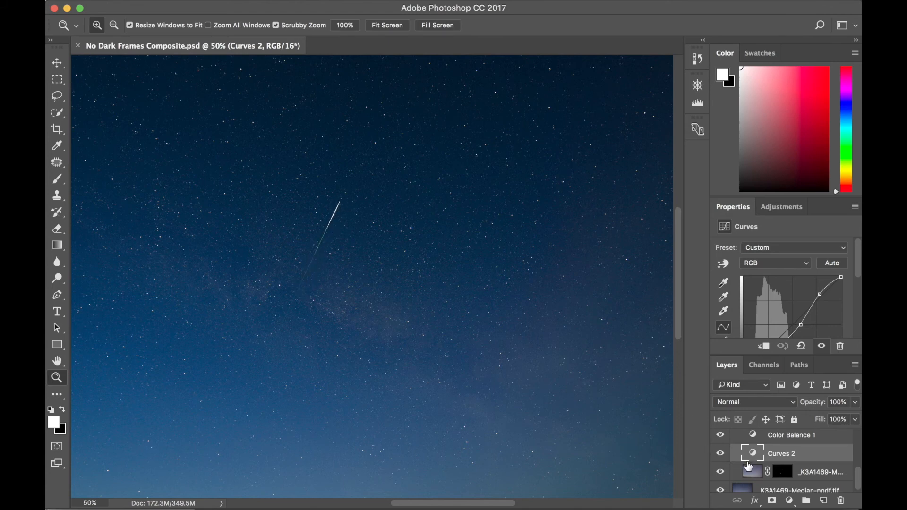
pyautogui.moveTo(574, 290)
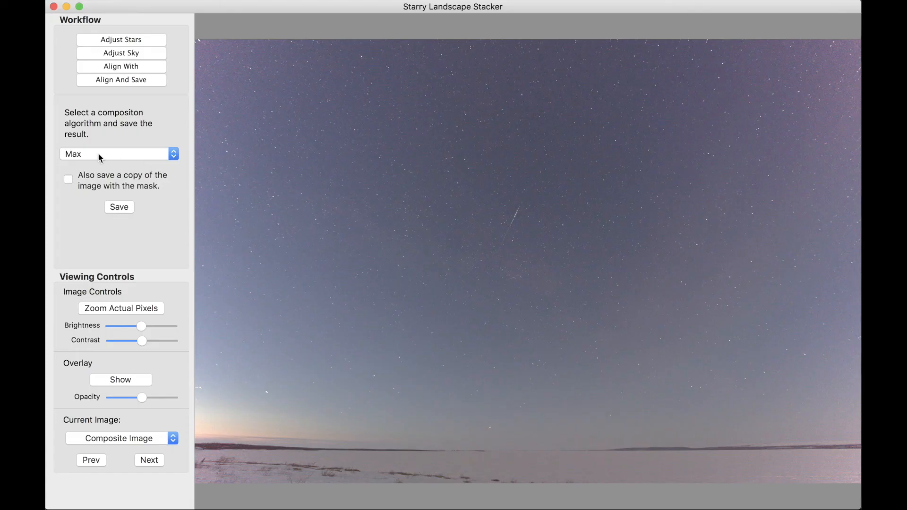
# Show the composition algorithm list with Mean, Median, Max and Min
pyautogui.click(119, 154)
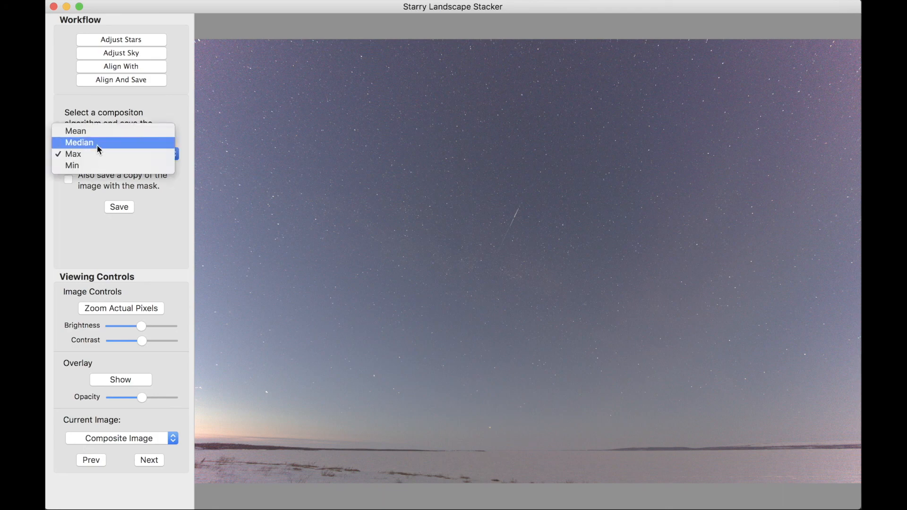
pyautogui.moveTo(96, 137)
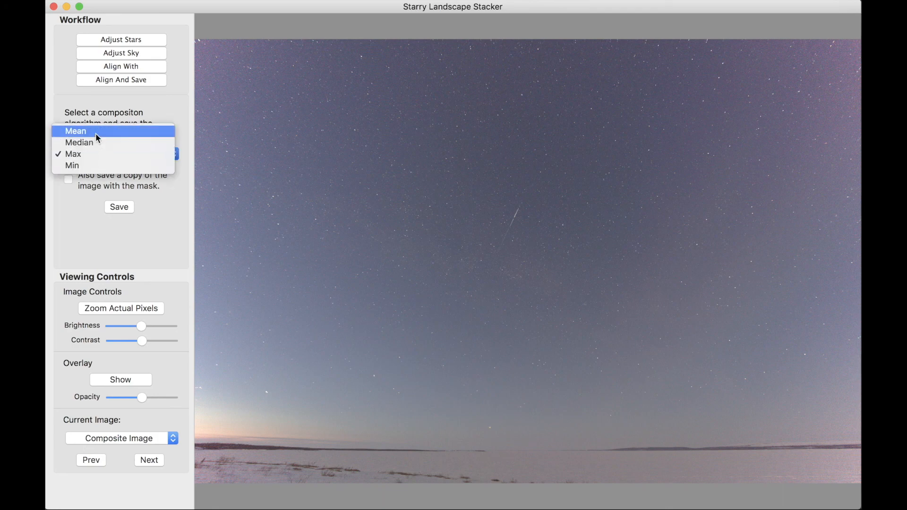